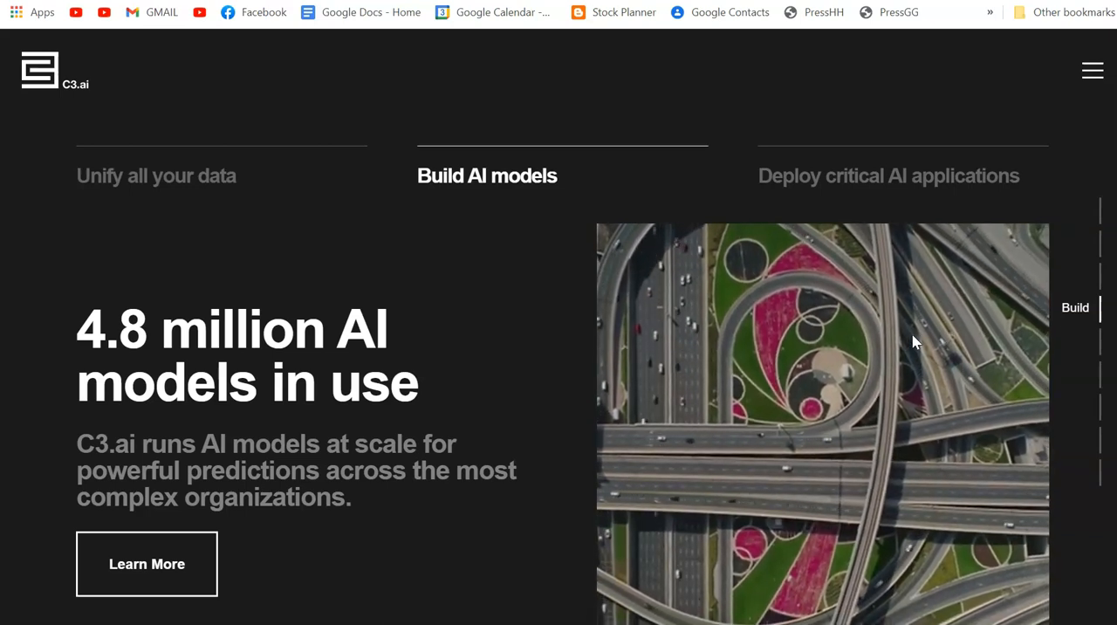
Add the text annotation 'Short' beside the trade results left of the AI daily price bars.
left_click(889, 174)
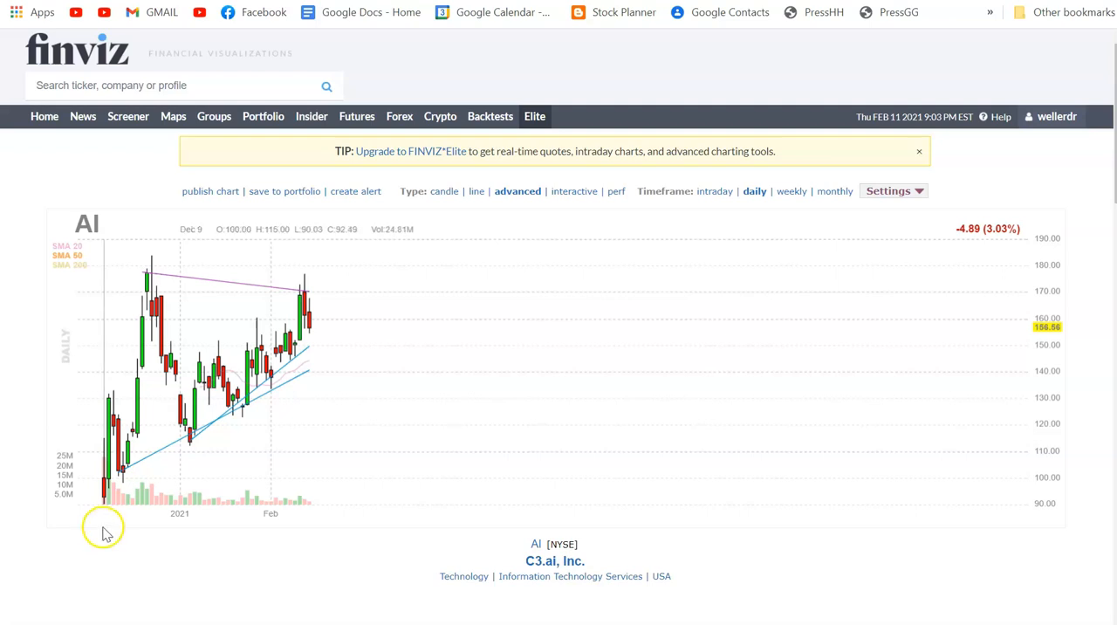
mouse_move(196, 427)
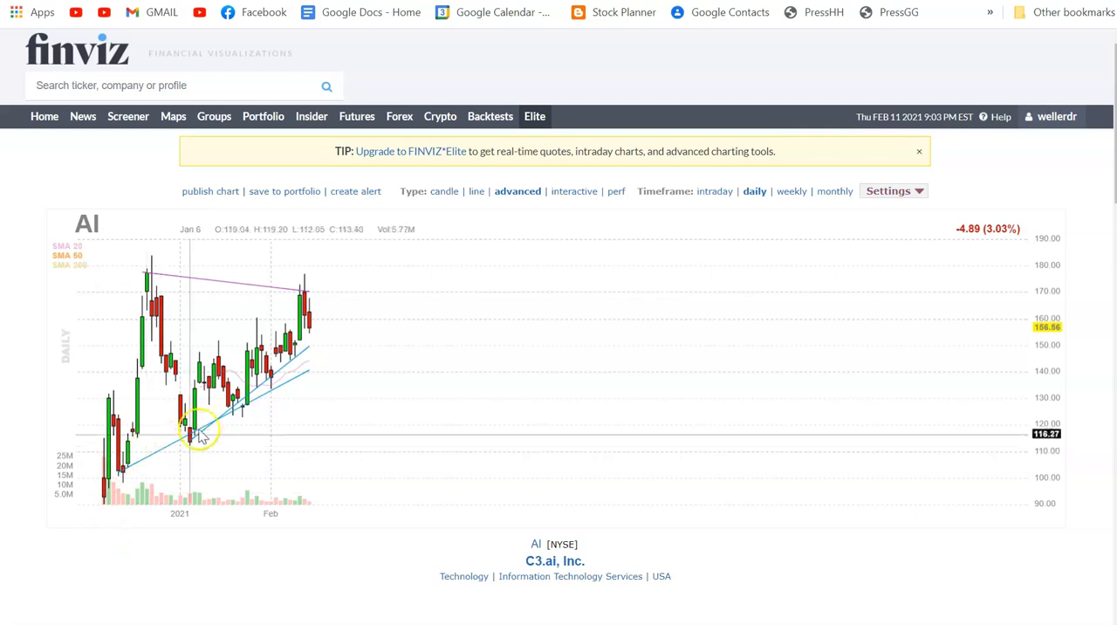
mouse_move(330, 353)
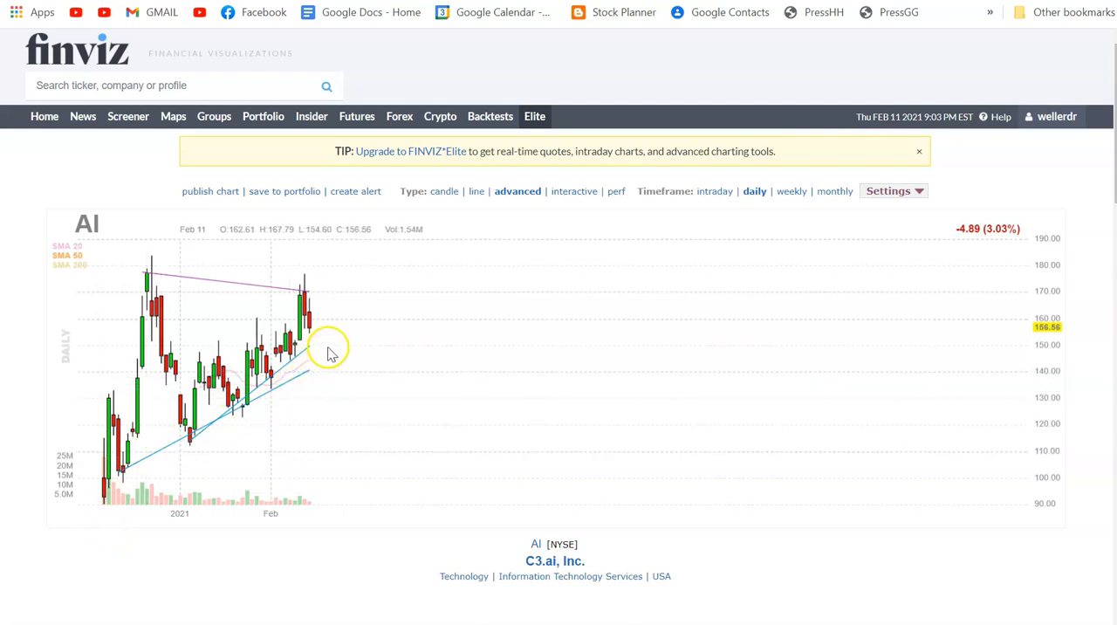
mouse_move(352, 338)
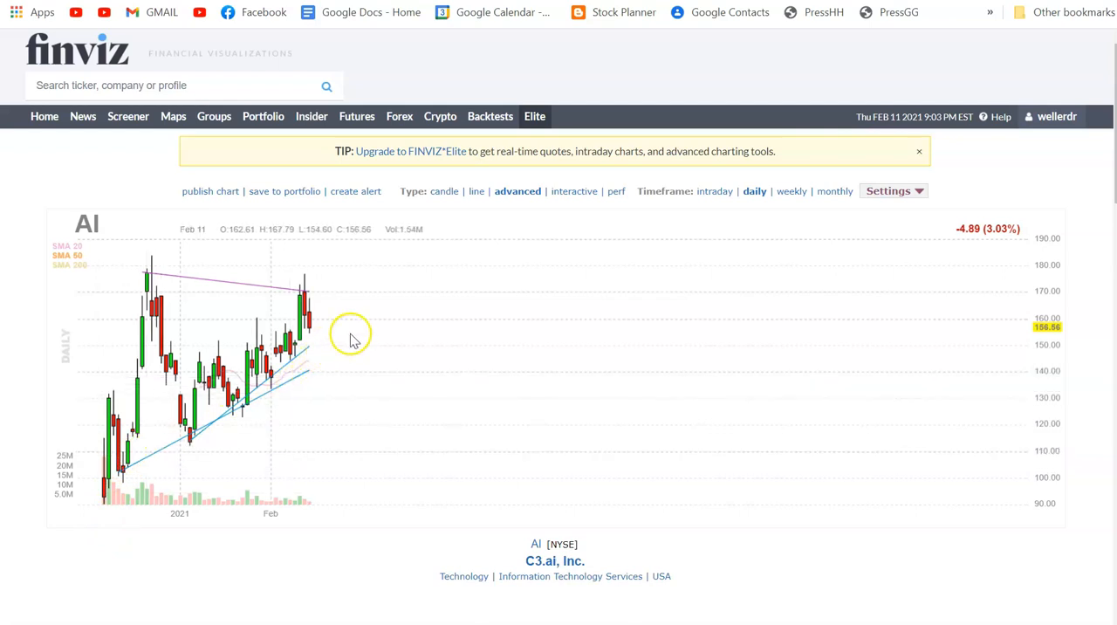
scroll("down", 3)
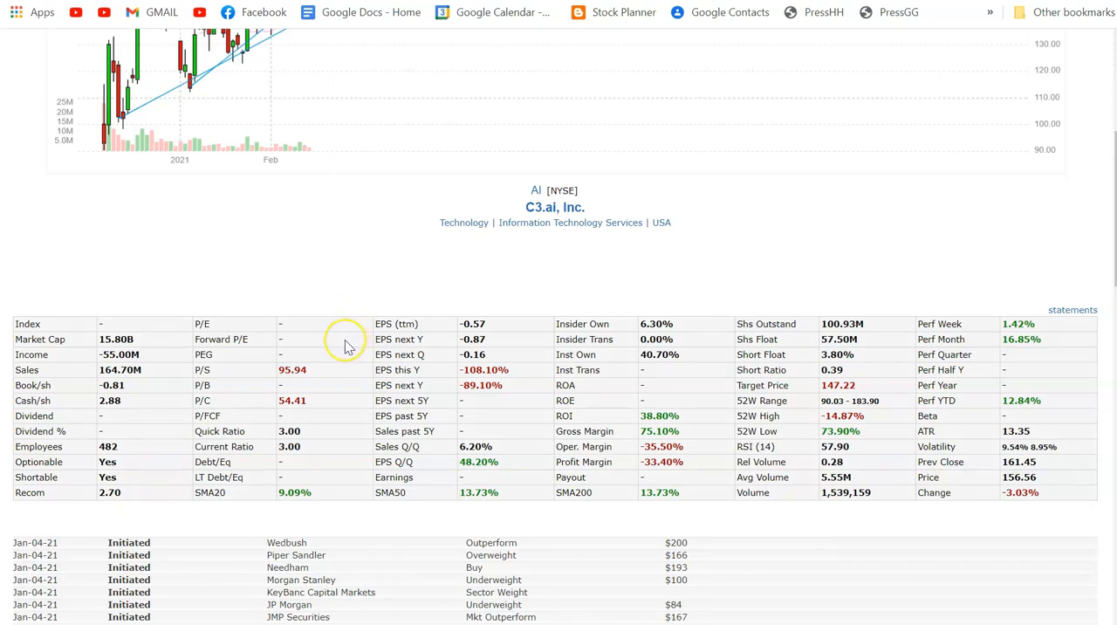
mouse_move(348, 346)
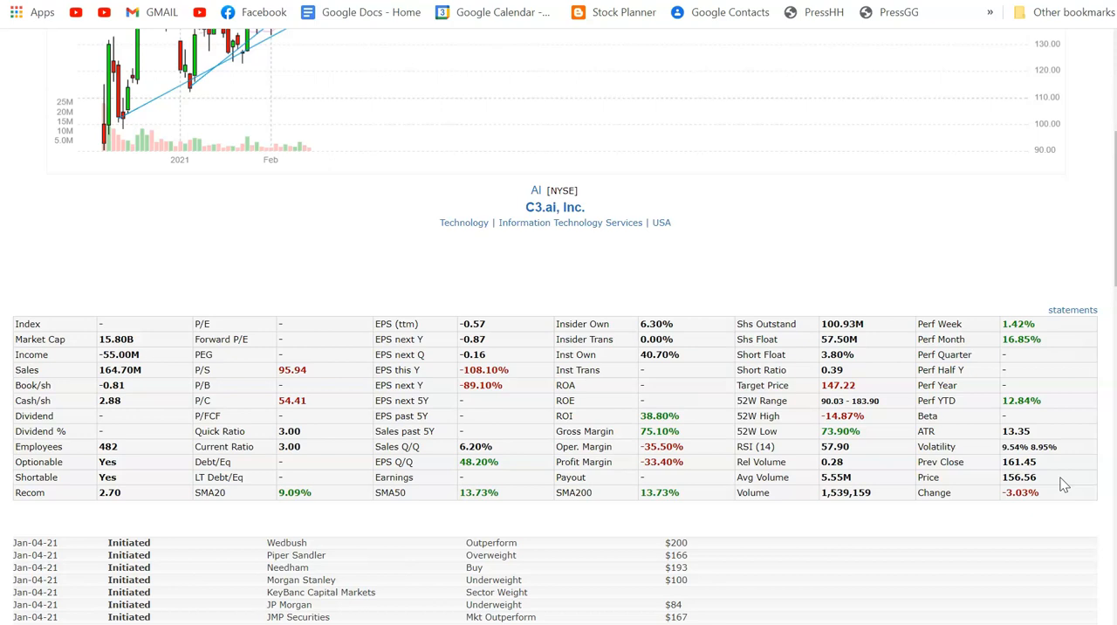
mouse_move(732, 461)
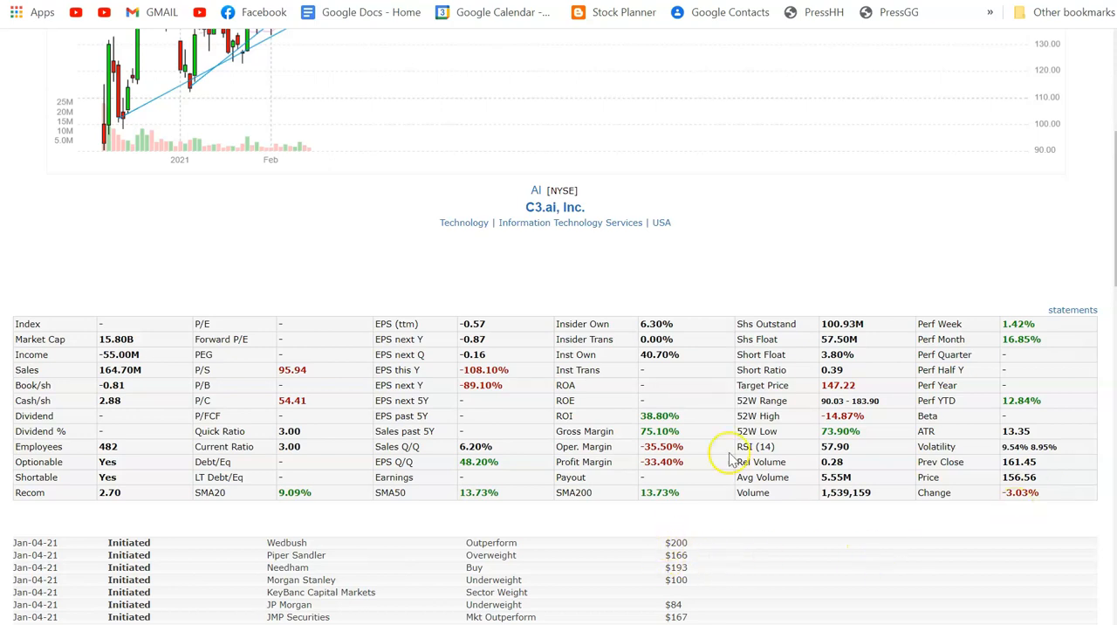
scroll("up", 3)
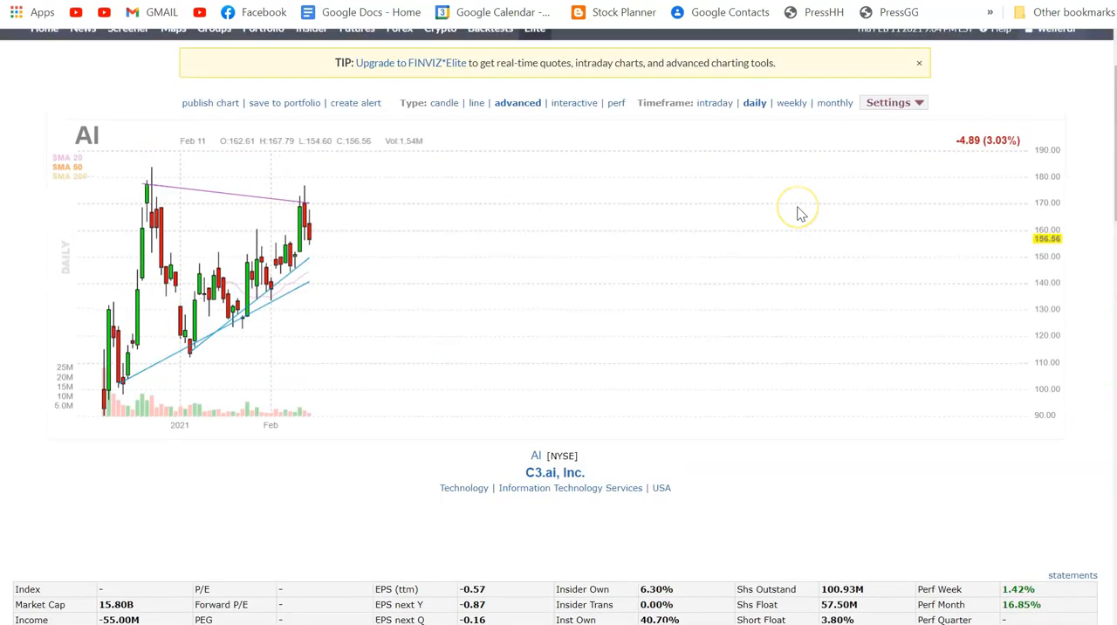
scroll("up", 3)
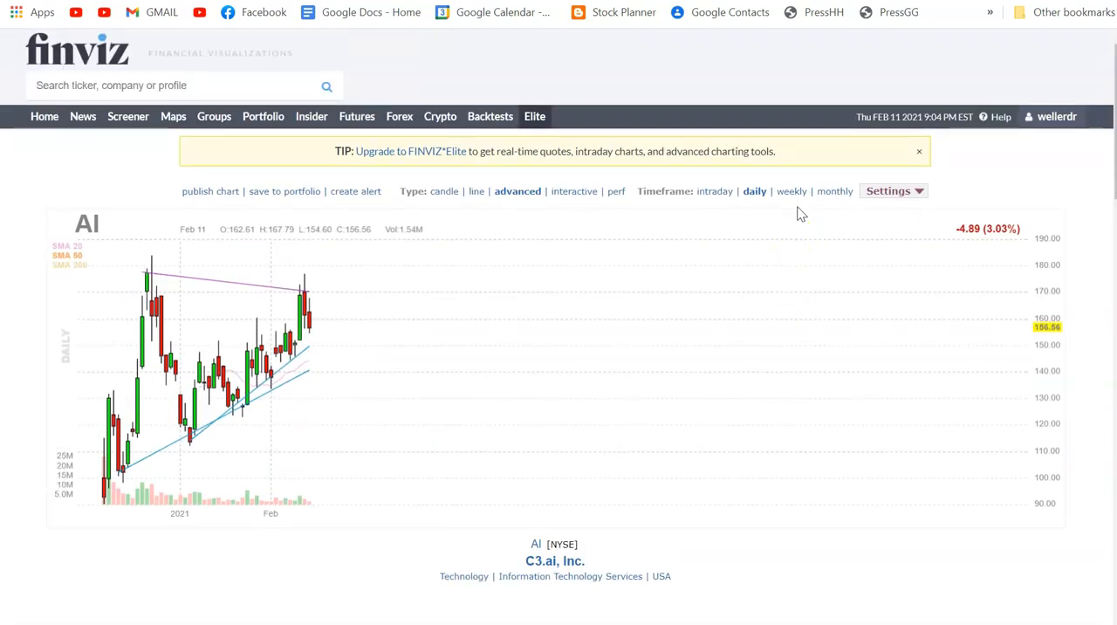
scroll("down", 3)
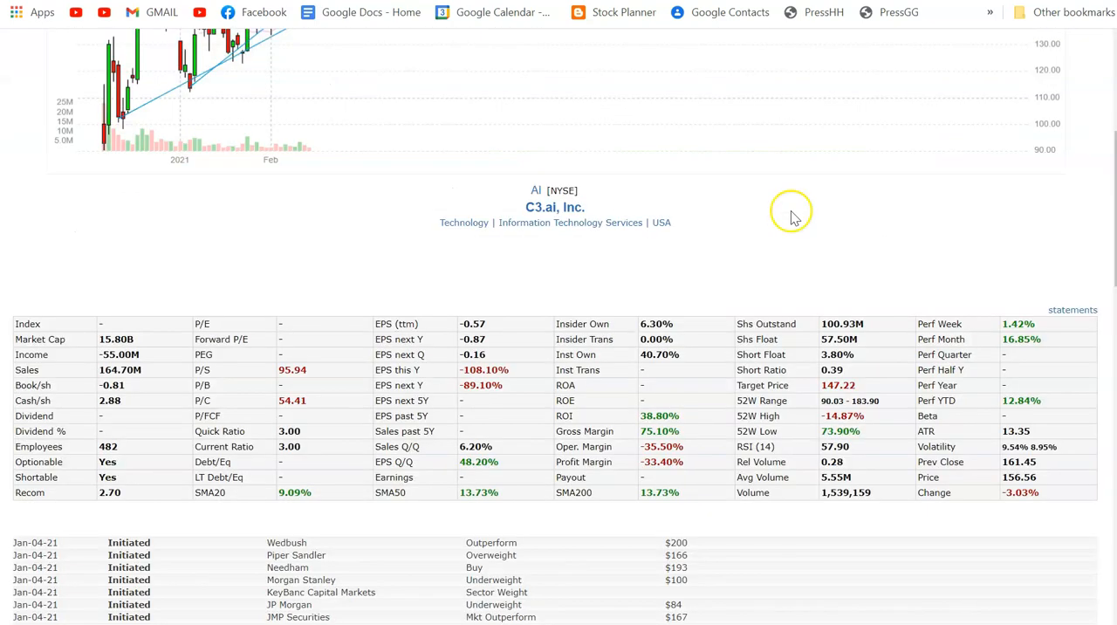
scroll("up", 3)
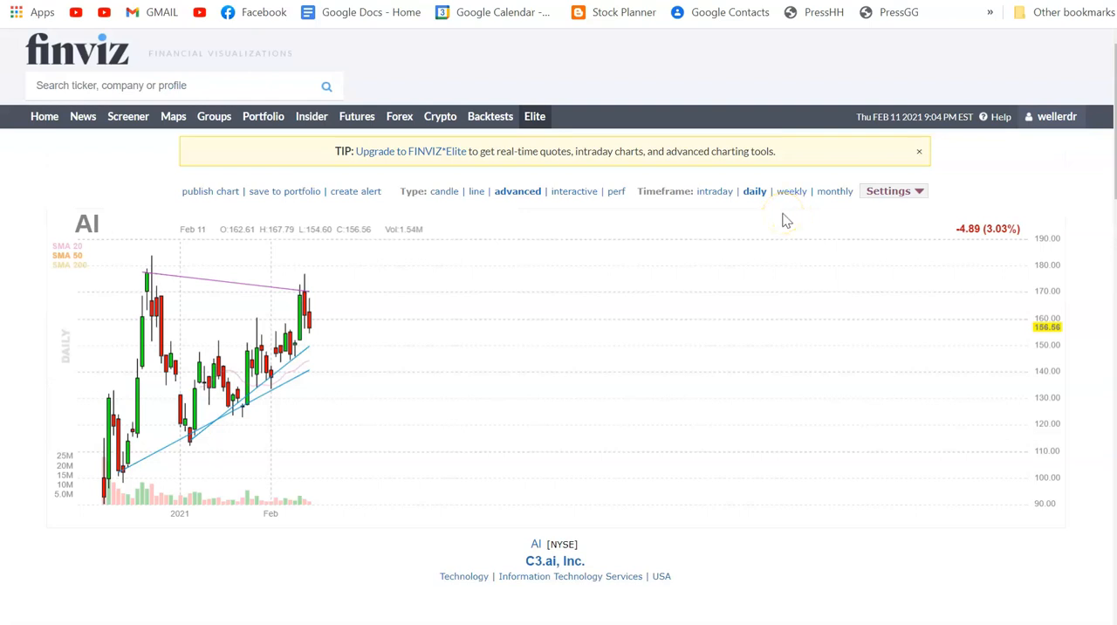
mouse_move(206, 276)
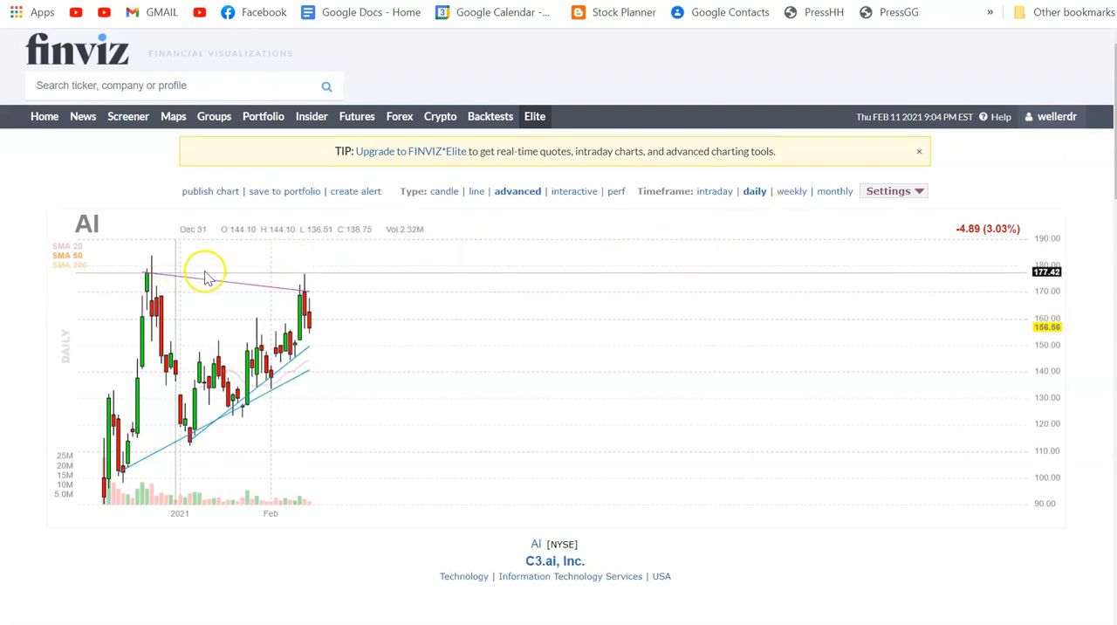
mouse_move(971, 303)
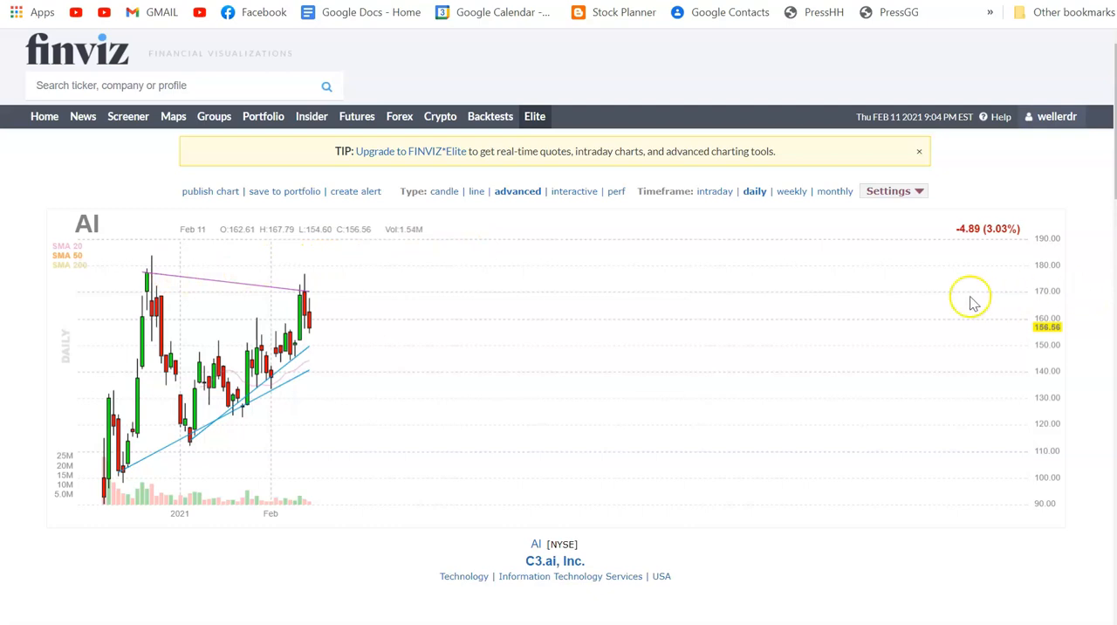
mouse_move(862, 306)
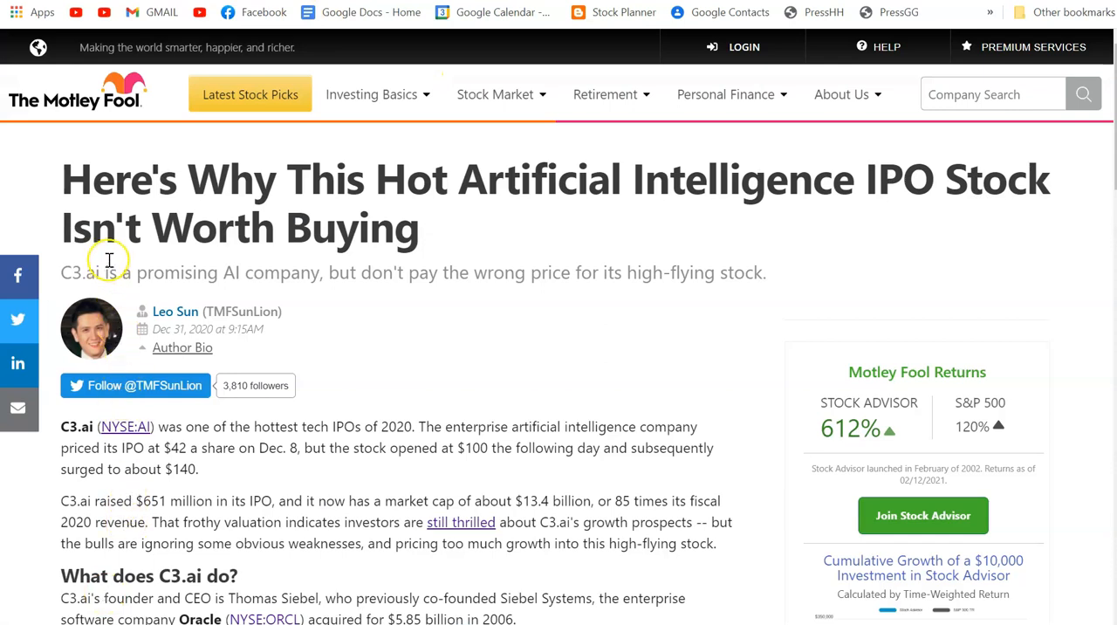
mouse_move(184, 244)
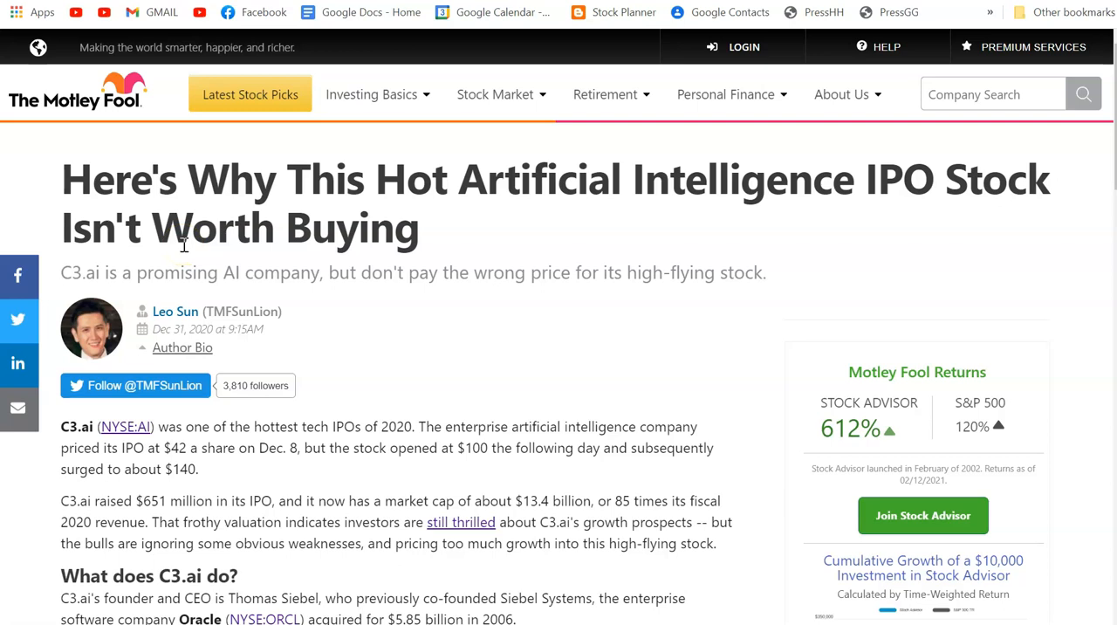
mouse_move(403, 290)
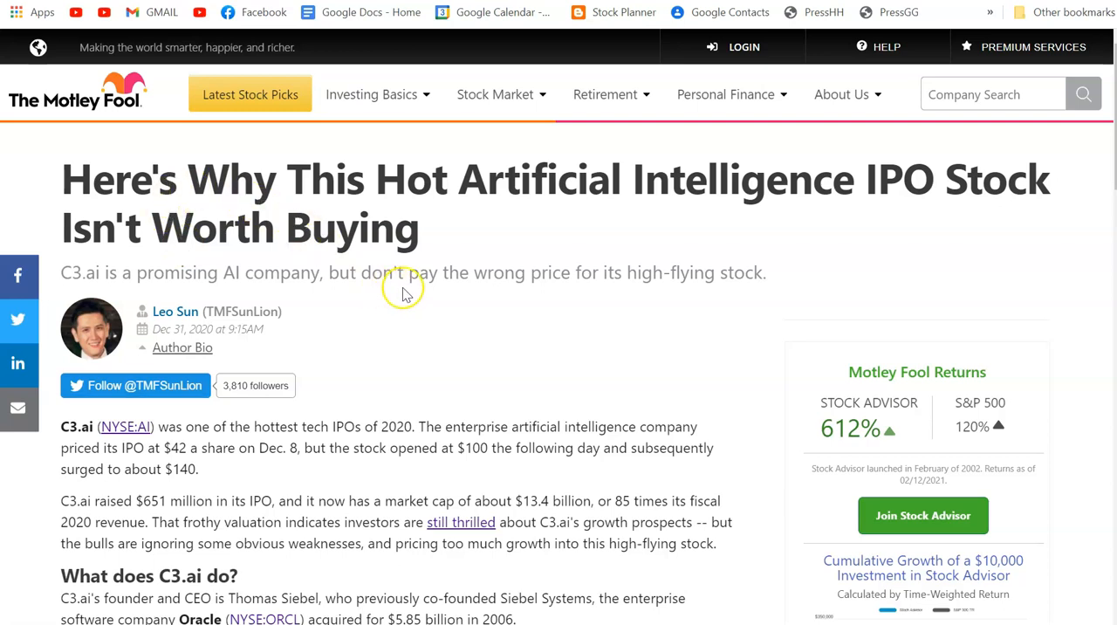
scroll("down", 3)
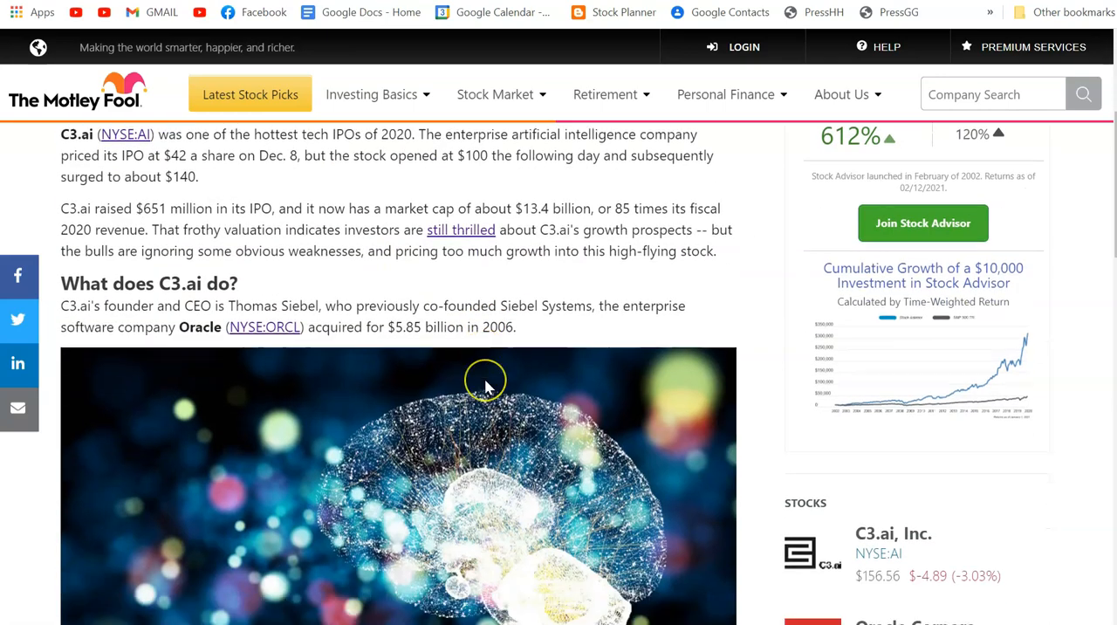
scroll("down", 3)
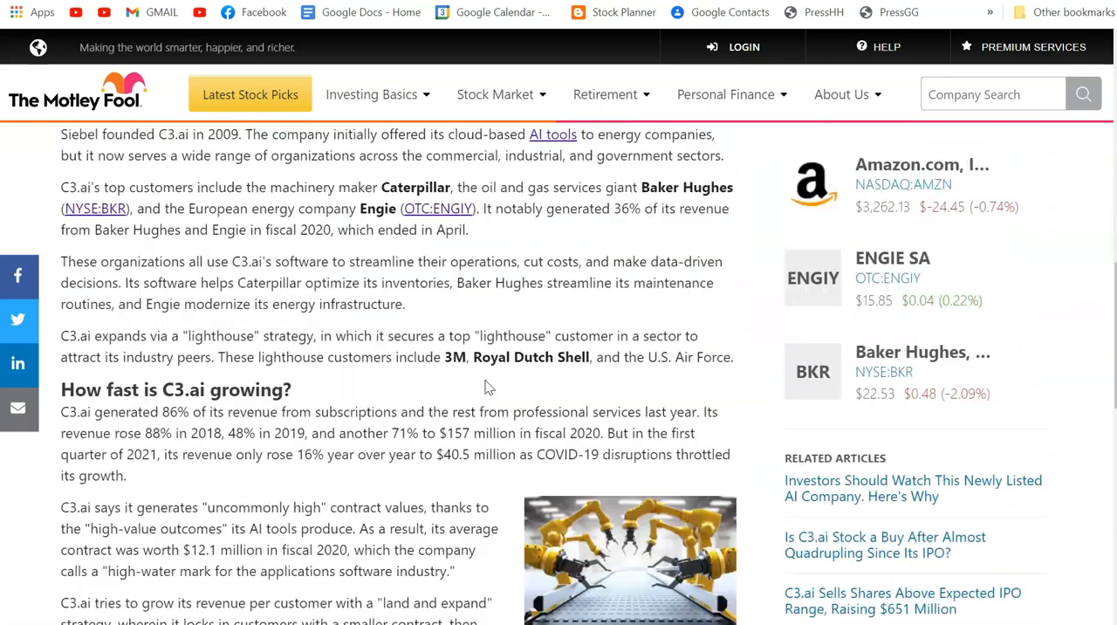
scroll("down", 3)
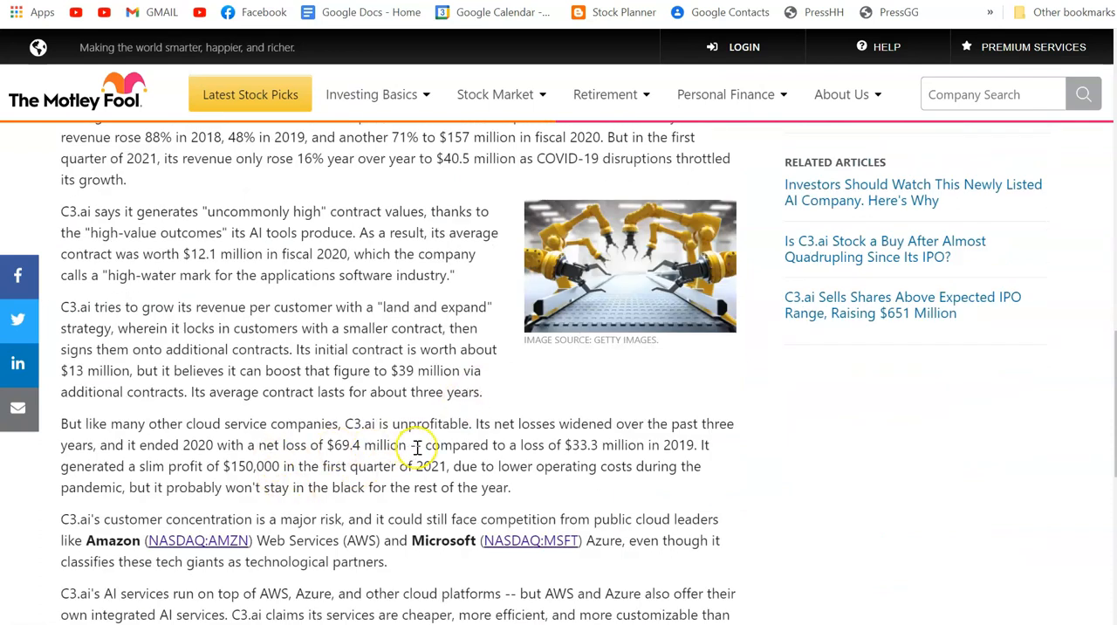
mouse_move(515, 428)
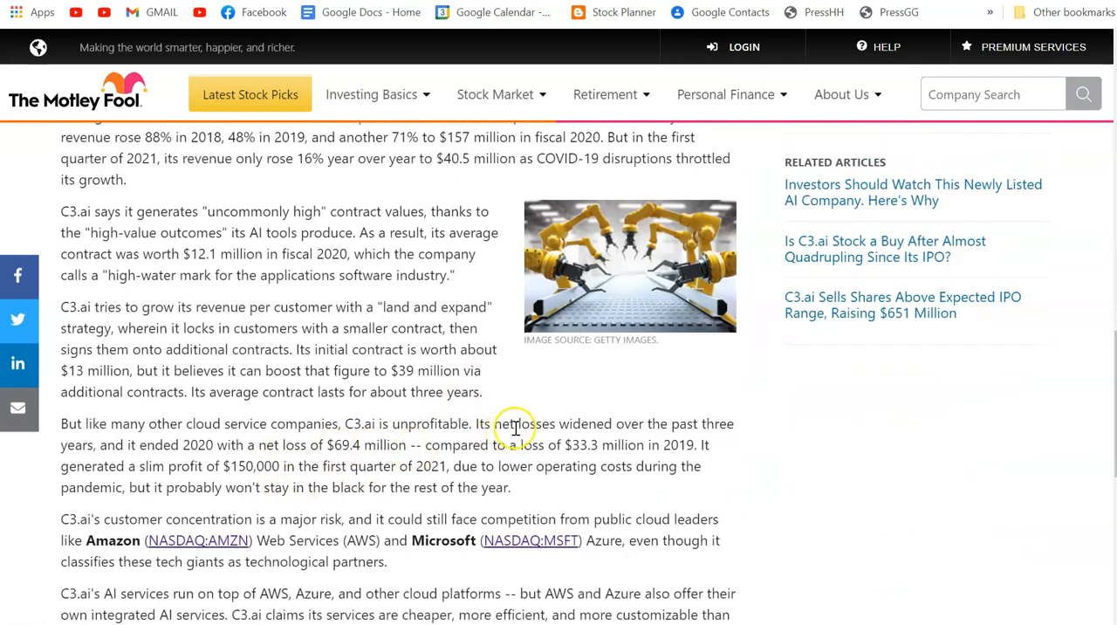
mouse_move(444, 447)
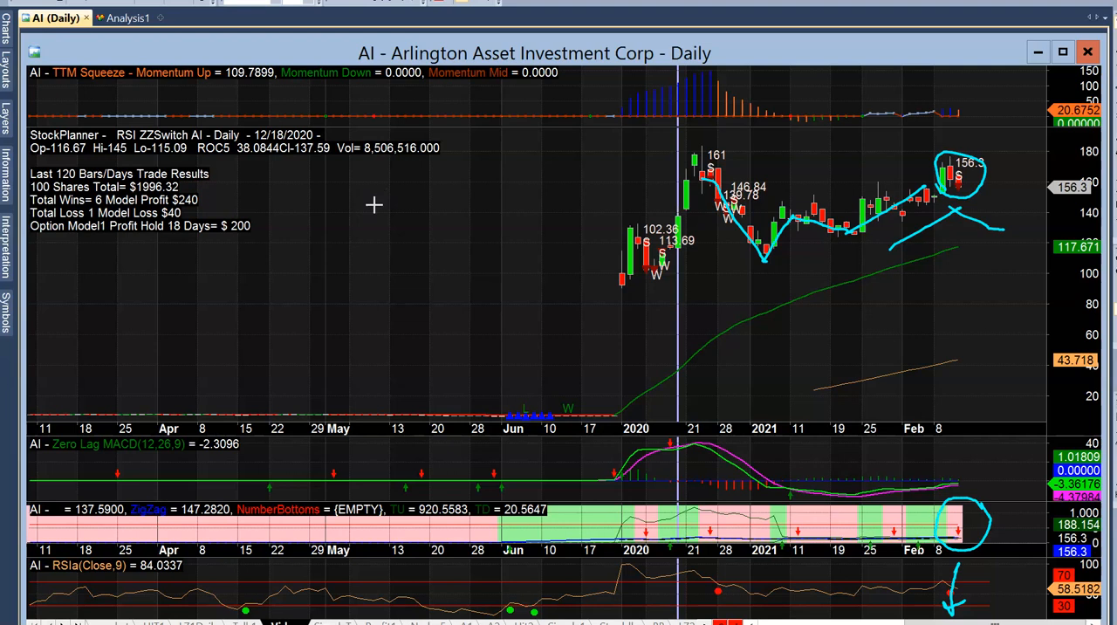
type("Short")
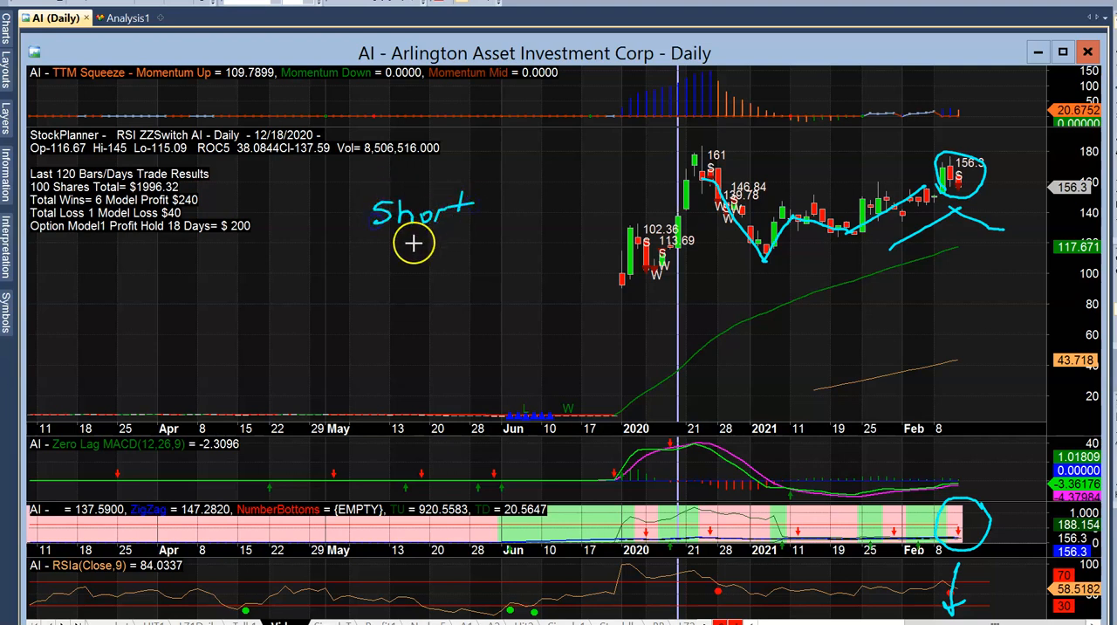